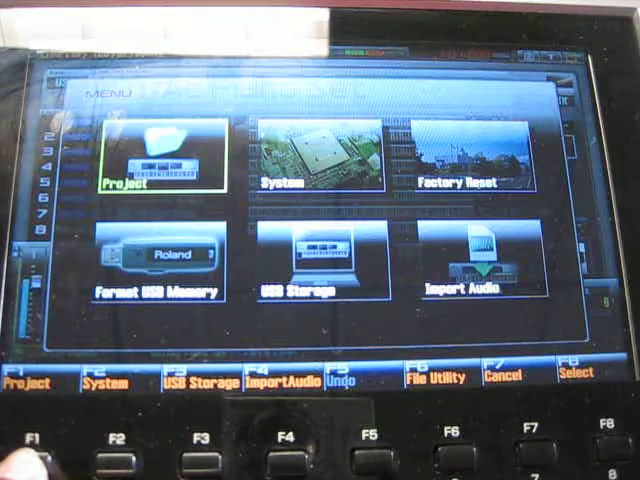
# - Enter the Project menu (F1) showing the load, save, create, backup and restore options
pyautogui.click(30, 380)
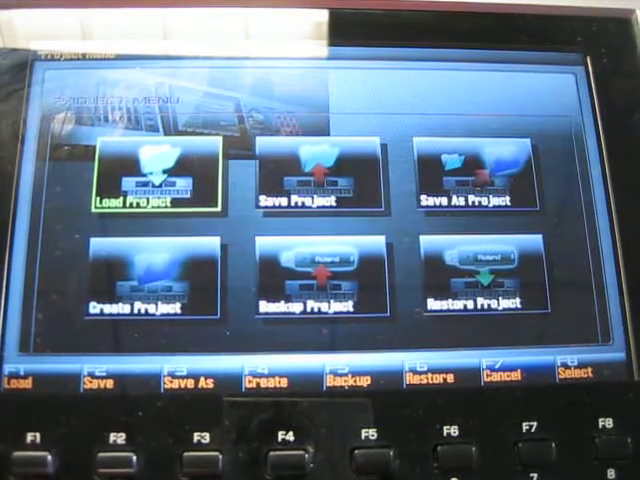